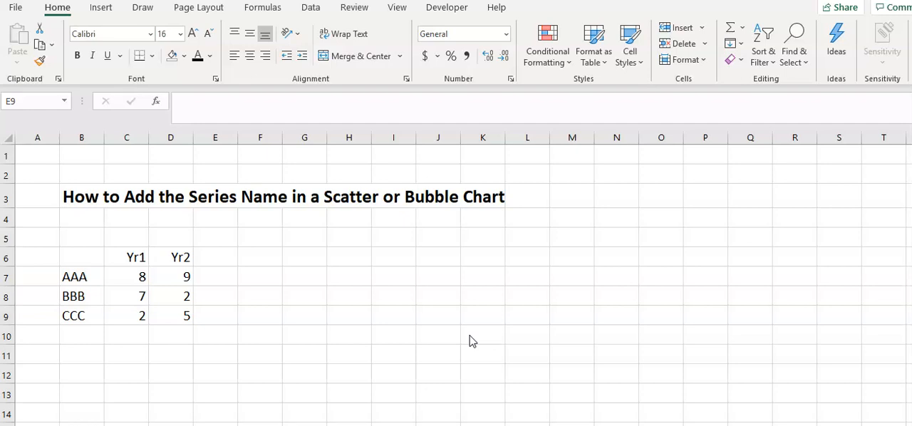
{"action": "mouse_move", "coordinate": [116, 292]}
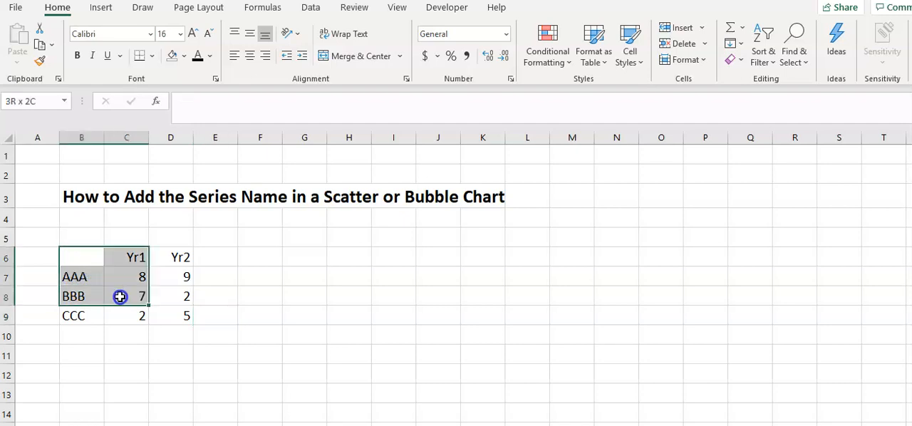
Insert a basic scatter chart of the AAA, BBB, CCC Yr1 and Yr2 values.
{"action": "left_click", "coordinate": [101, 7]}
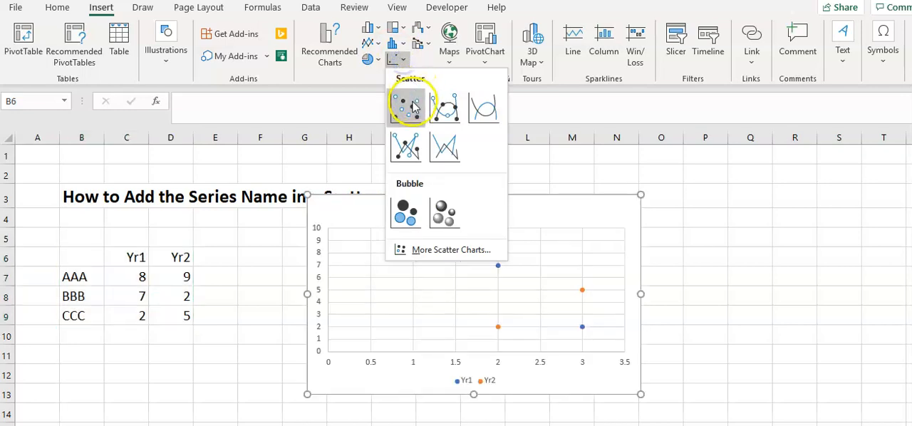
{"action": "left_click", "coordinate": [407, 107]}
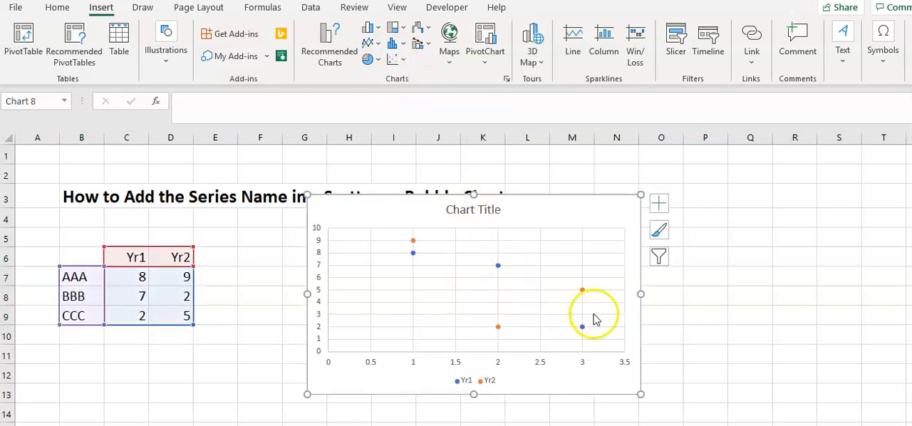
{"action": "mouse_move", "coordinate": [570, 206]}
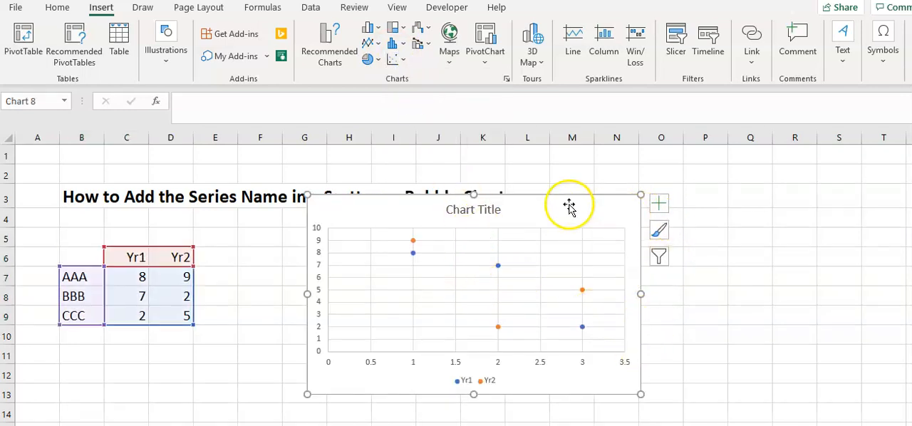
{"action": "mouse_move", "coordinate": [570, 197]}
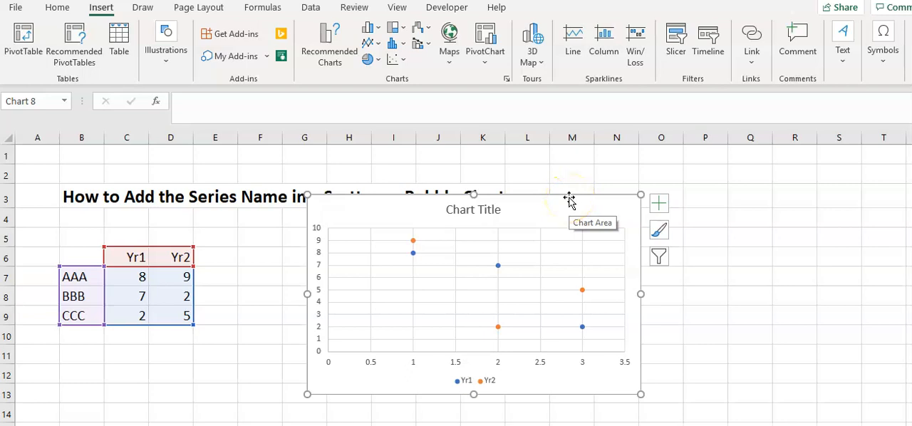
Add data labels and tick Series Name so Yr1 points read like 'Yr1, 8'.
{"action": "left_click", "coordinate": [658, 204]}
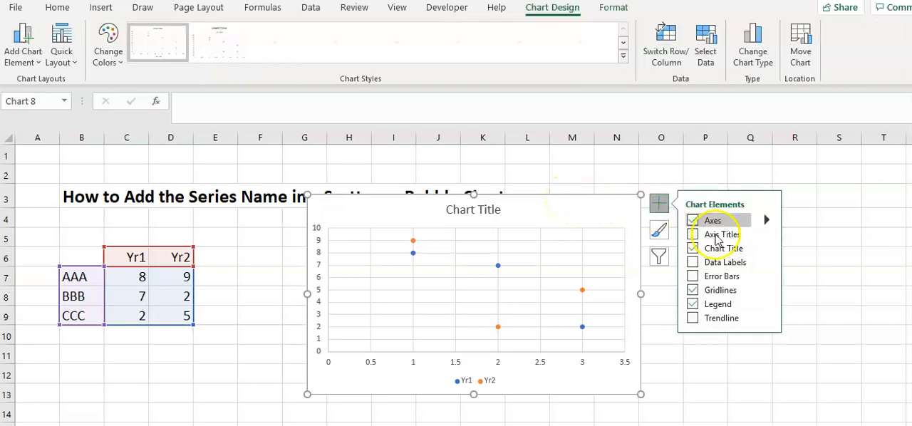
{"action": "left_click", "coordinate": [767, 262]}
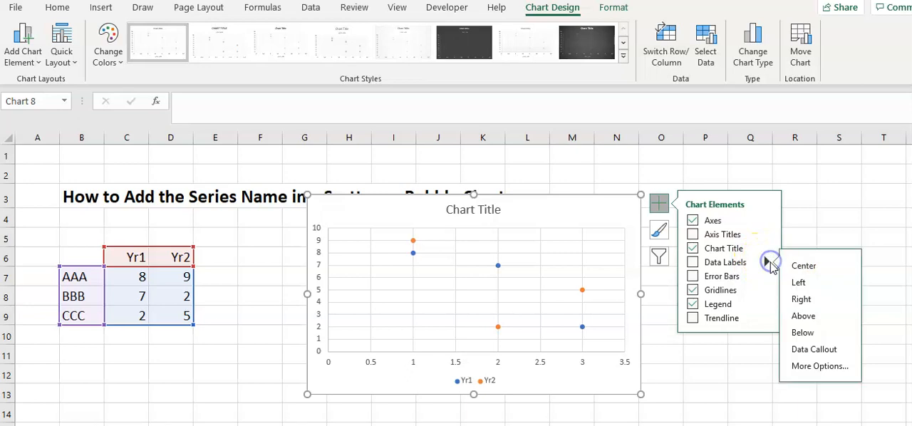
{"action": "left_click", "coordinate": [820, 365]}
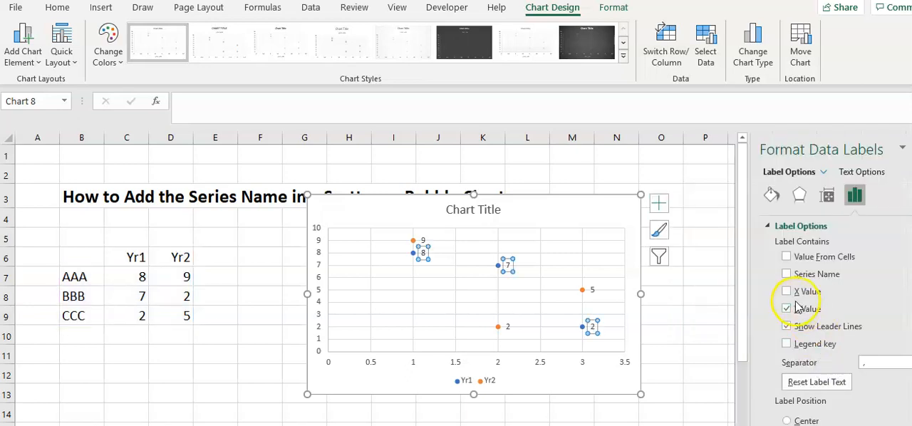
{"action": "left_click", "coordinate": [787, 274]}
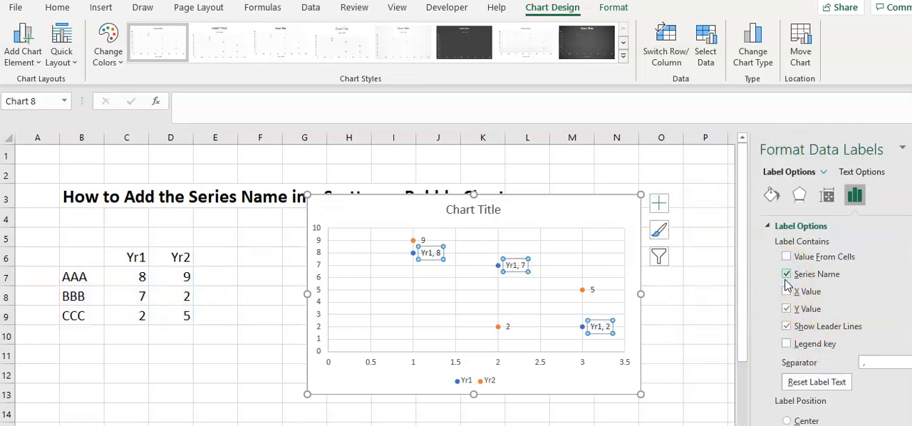
{"action": "left_click", "coordinate": [787, 290]}
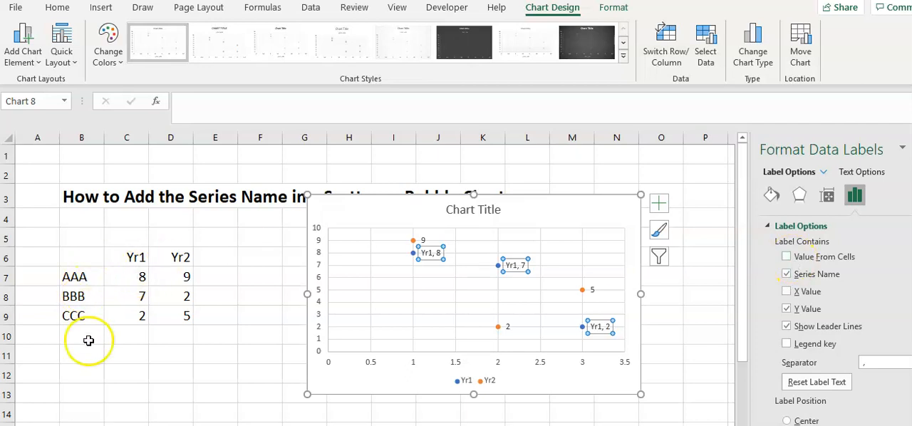
{"action": "mouse_move", "coordinate": [868, 146]}
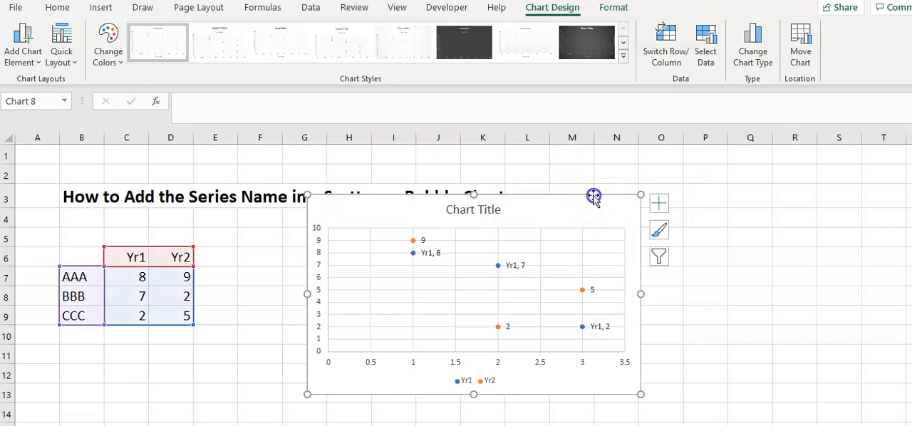
From empty cell F5, insert a new blank chart from the scatter and bubble choices.
{"action": "left_click", "coordinate": [260, 239]}
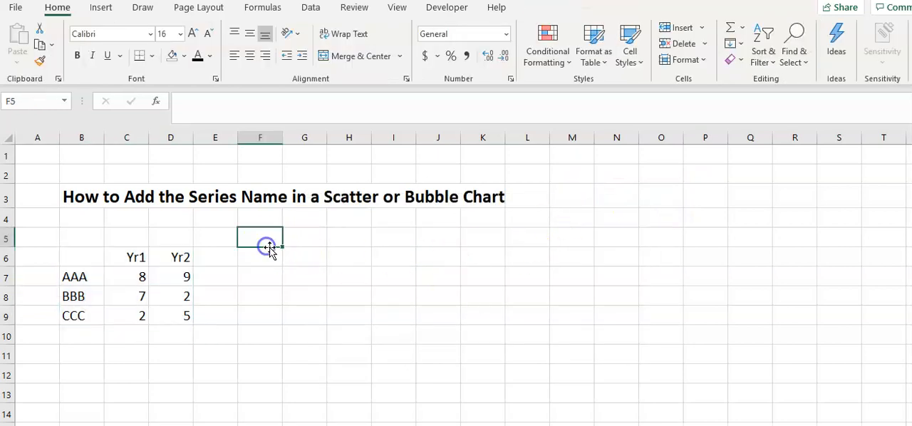
{"action": "left_click", "coordinate": [100, 7]}
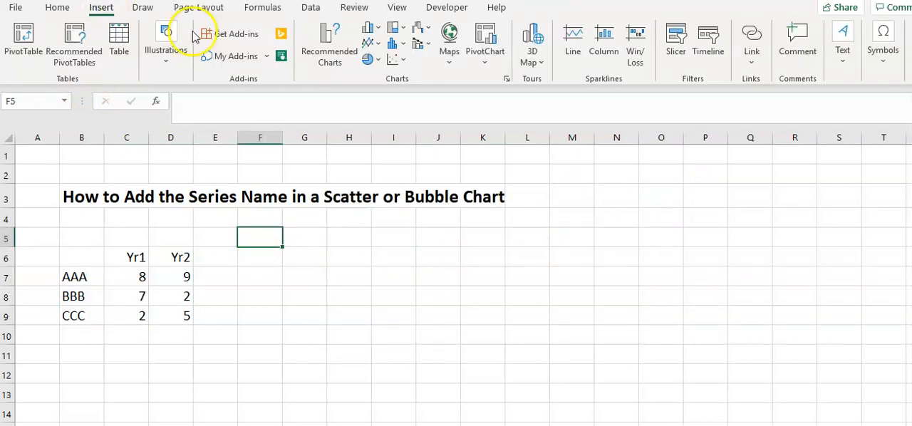
{"action": "left_click", "coordinate": [393, 59]}
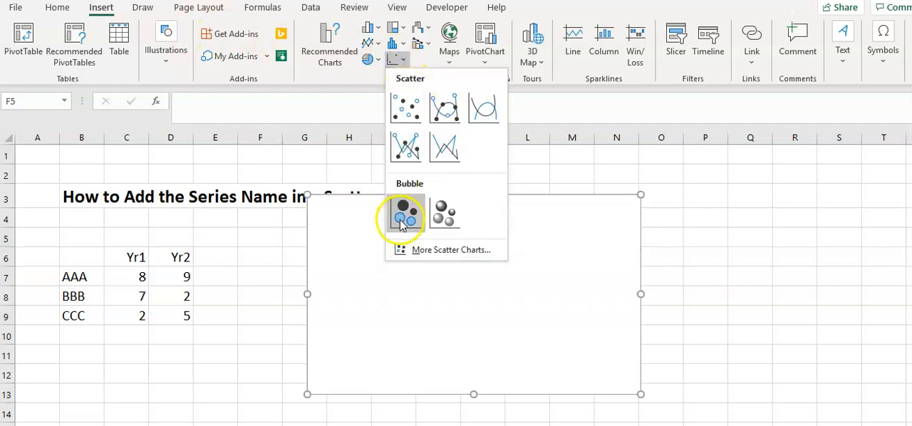
{"action": "left_click", "coordinate": [404, 216]}
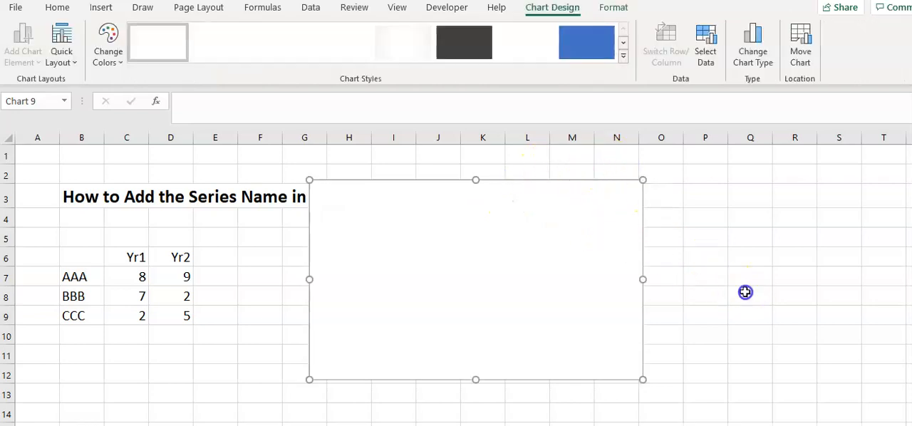
{"action": "left_click", "coordinate": [750, 295]}
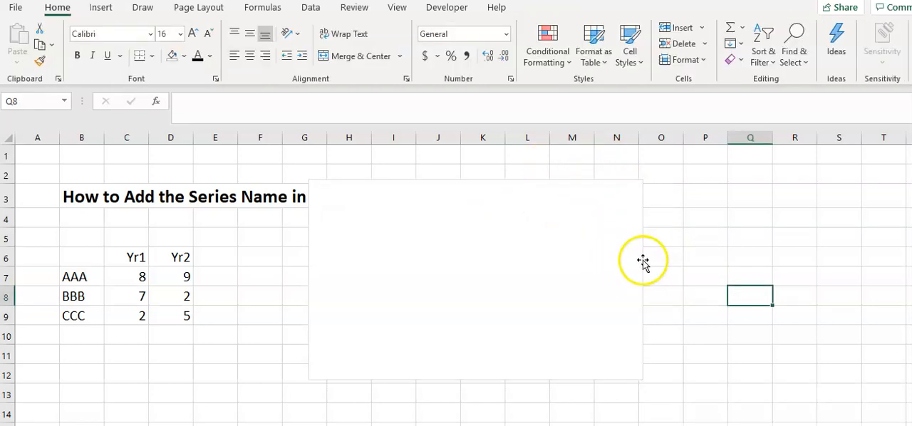
{"action": "left_click", "coordinate": [476, 279]}
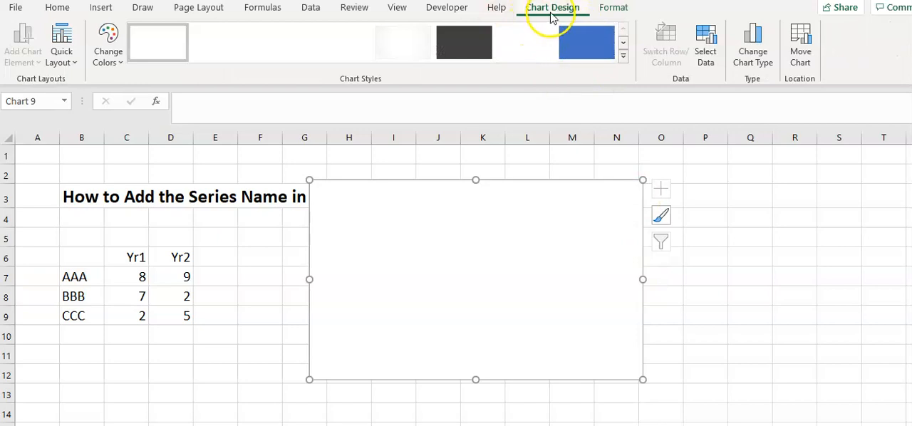
Select data to add series AAA with X value from C7, plotting one point at 8, 9.
{"action": "left_click", "coordinate": [706, 43]}
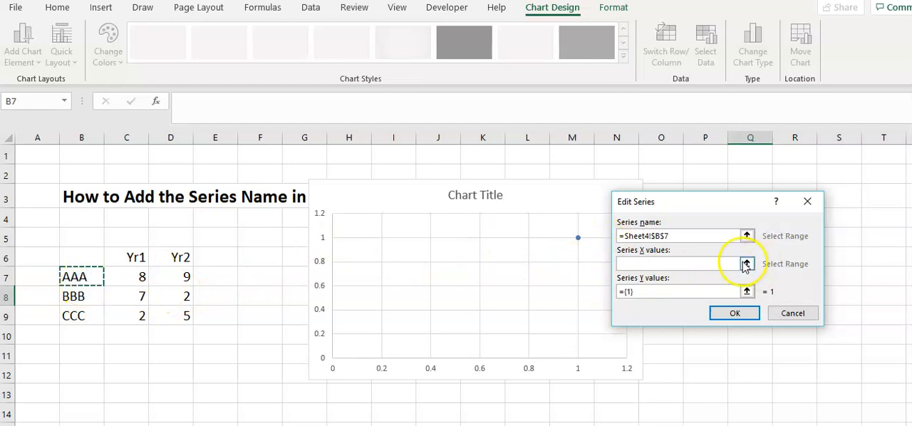
{"action": "left_click", "coordinate": [746, 264]}
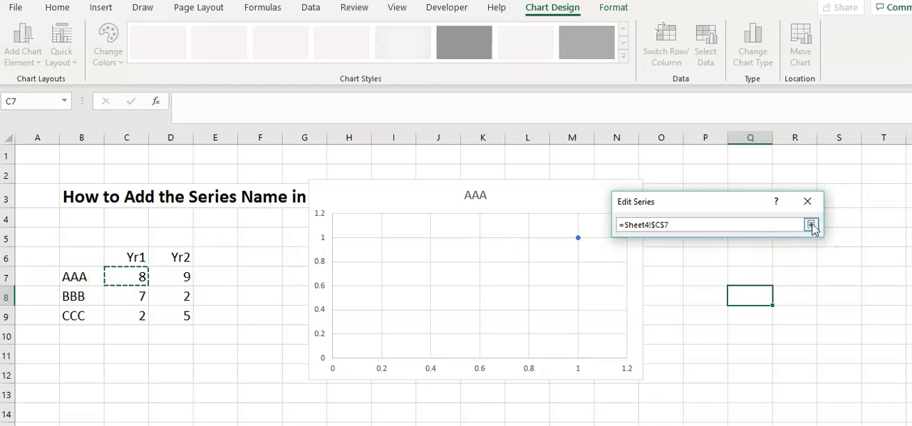
{"action": "left_click", "coordinate": [811, 224]}
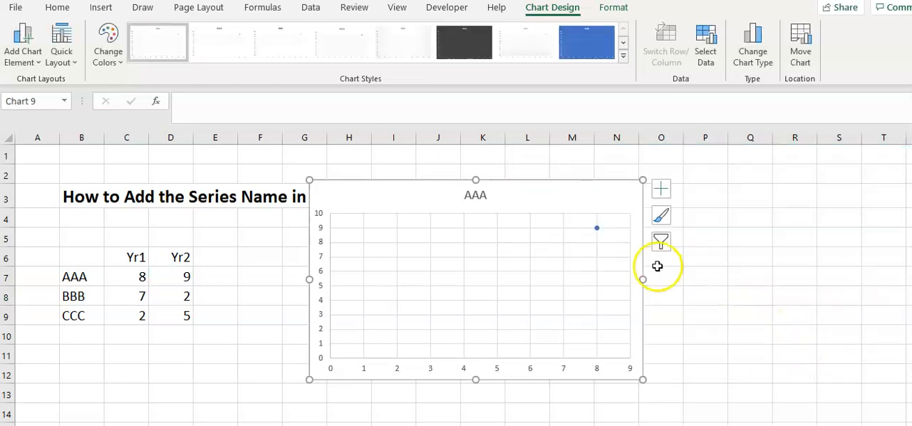
{"action": "mouse_move", "coordinate": [388, 273]}
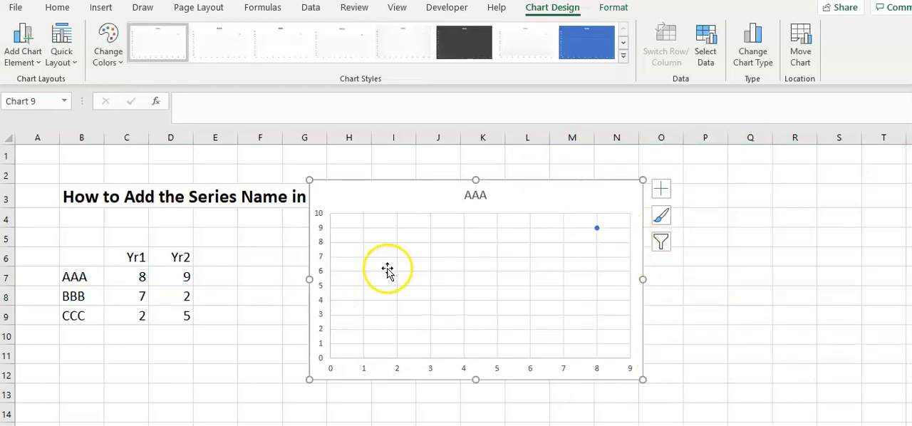
{"action": "mouse_move", "coordinate": [483, 233]}
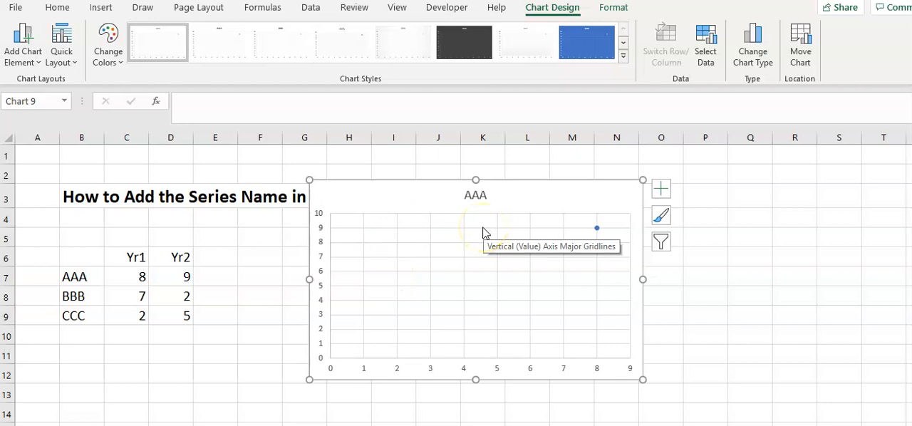
{"action": "mouse_move", "coordinate": [686, 93]}
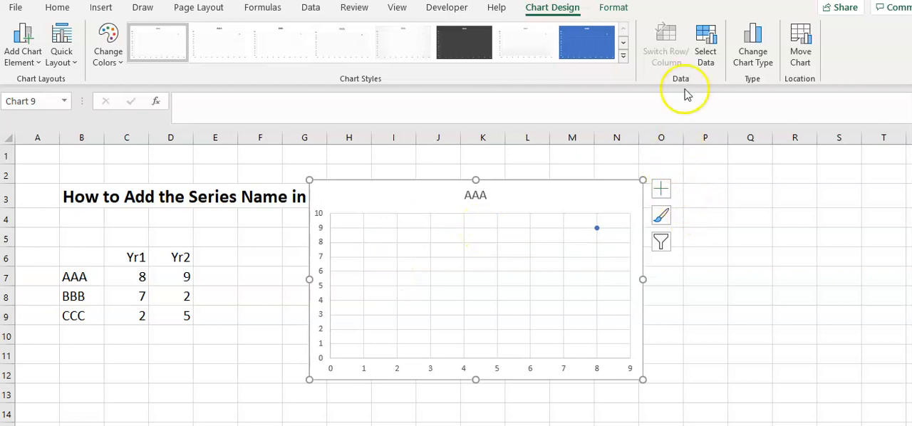
Add series BBB (7, 2) and CCC (2, 5) in Select Data and apply.
{"action": "left_click", "coordinate": [706, 42]}
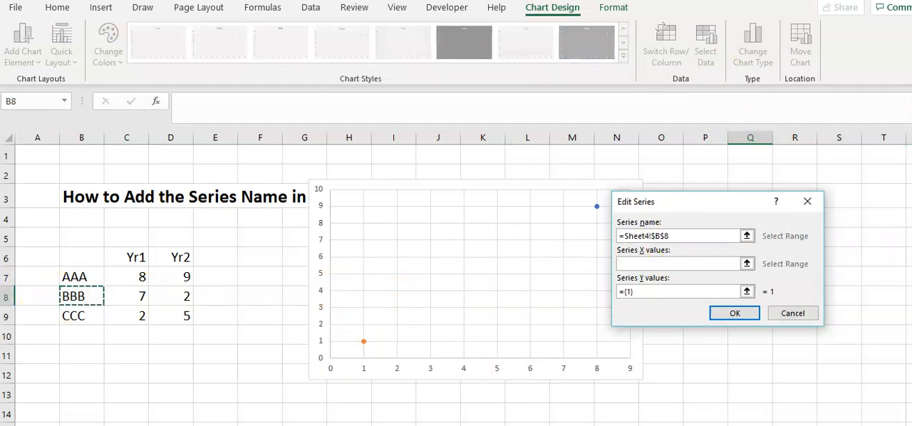
{"action": "left_click", "coordinate": [735, 313]}
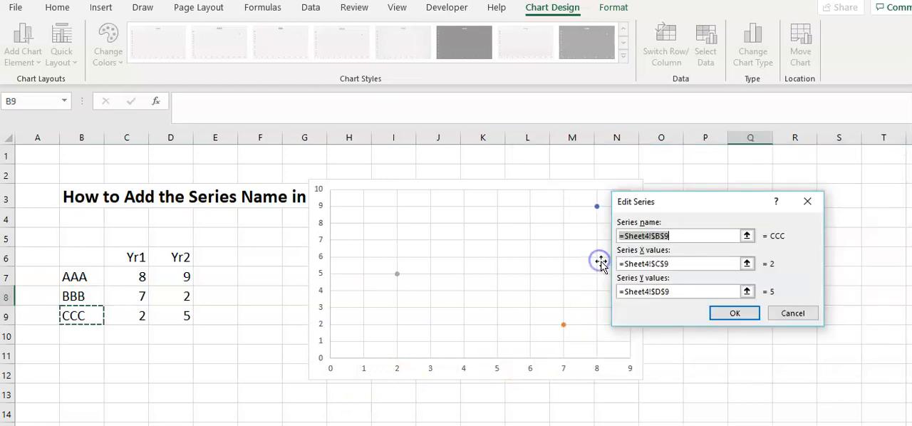
{"action": "mouse_move", "coordinate": [663, 324]}
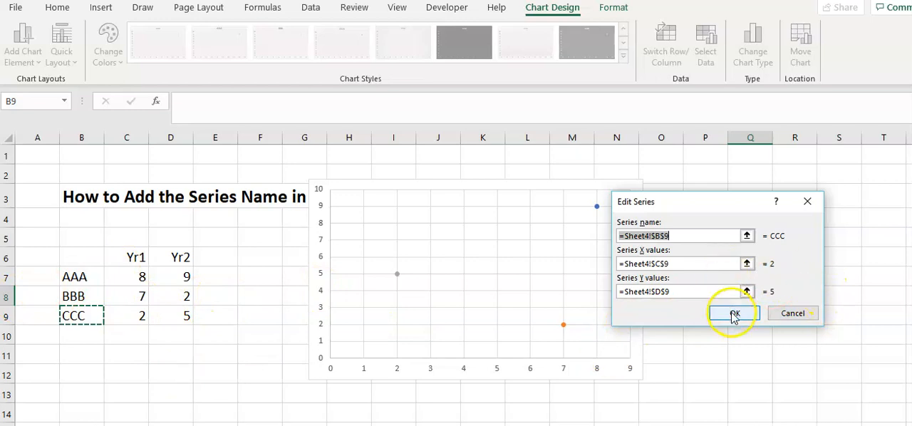
{"action": "left_click", "coordinate": [734, 314]}
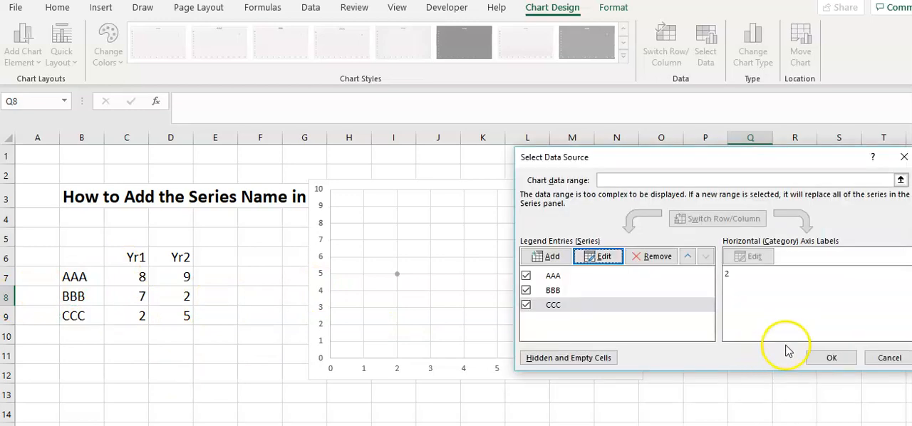
{"action": "left_click", "coordinate": [831, 357]}
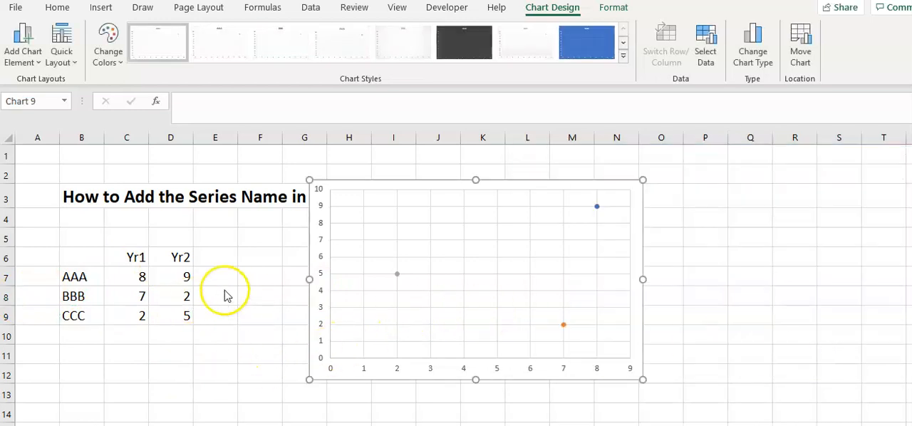
{"action": "mouse_move", "coordinate": [647, 248]}
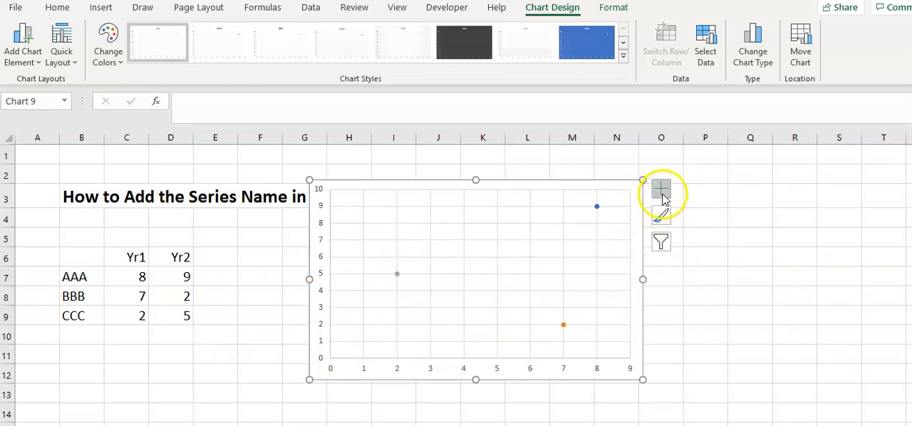
Add data labels and set the AAA label to show its series name.
{"action": "left_click", "coordinate": [660, 189]}
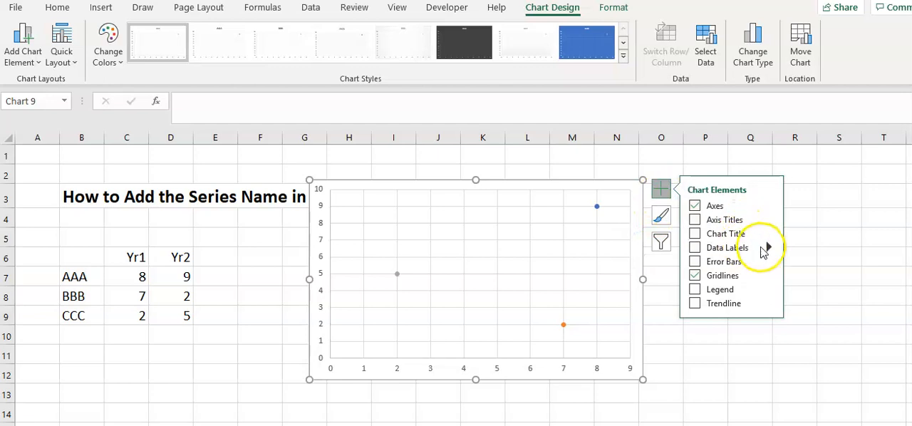
{"action": "left_click", "coordinate": [769, 247]}
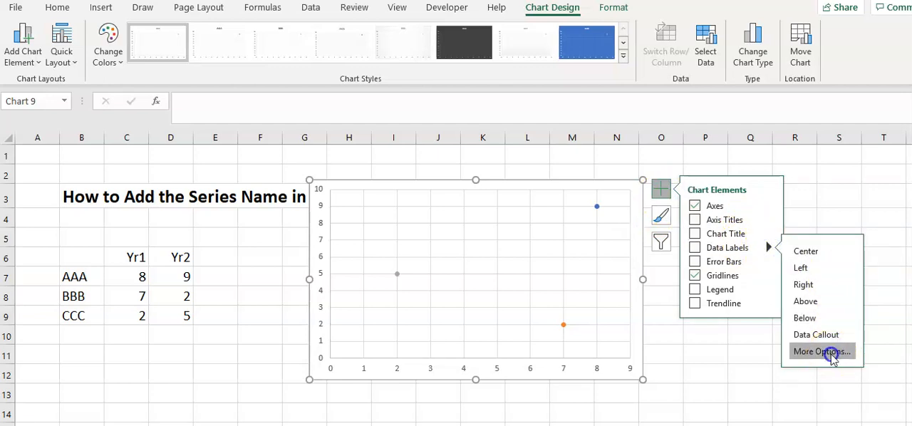
{"action": "left_click", "coordinate": [822, 351]}
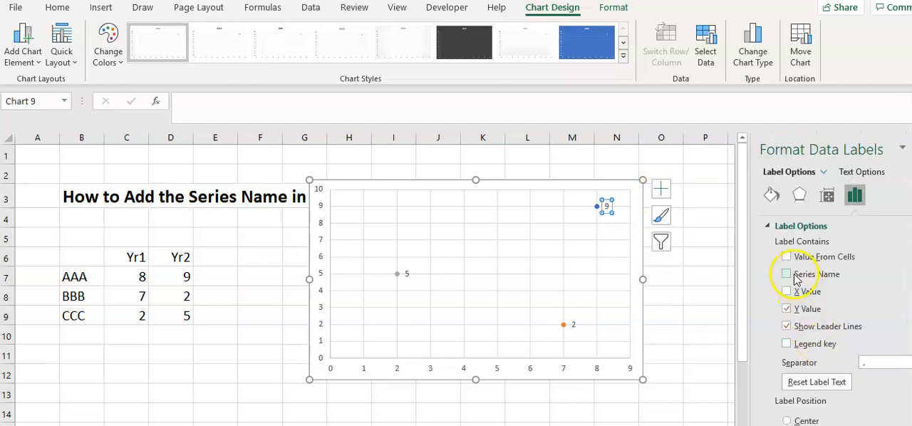
{"action": "left_click", "coordinate": [787, 274]}
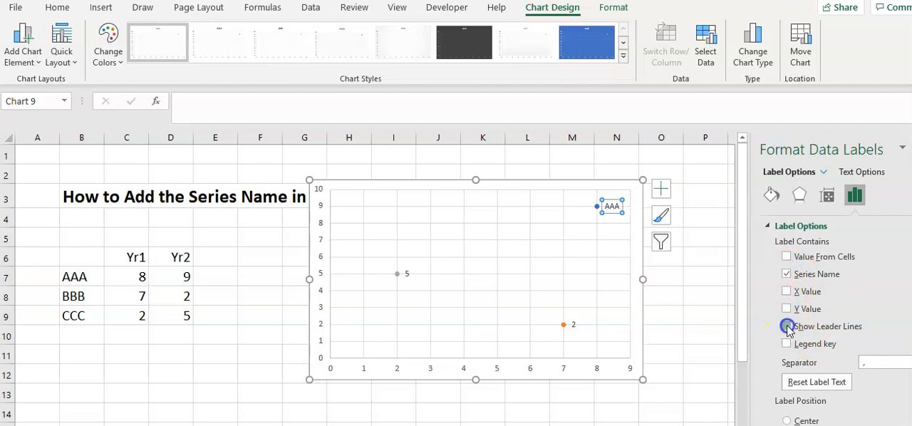
{"action": "scroll", "scroll_direction": "down", "scroll_amount": 3}
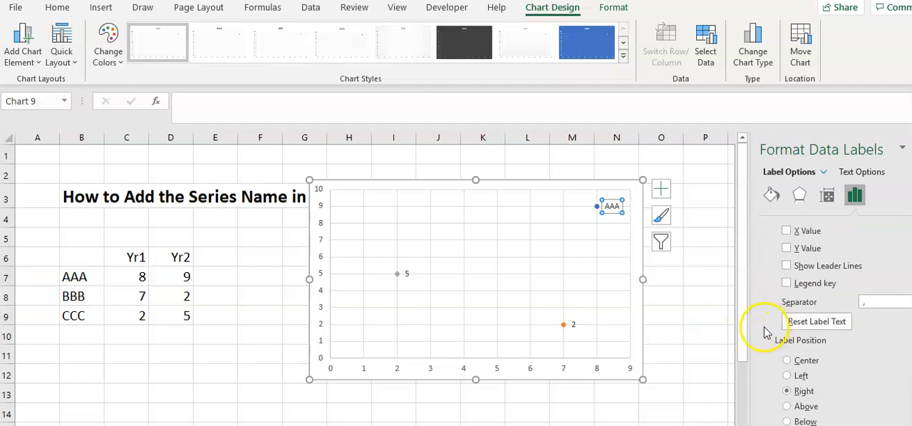
{"action": "mouse_move", "coordinate": [615, 214]}
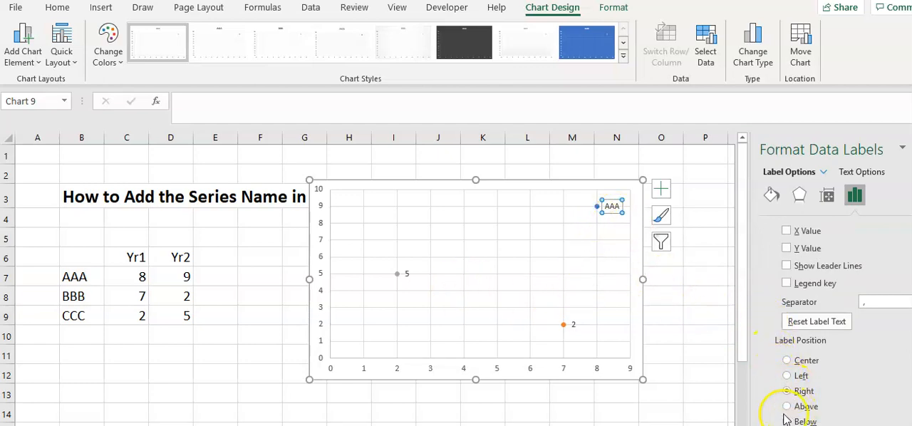
Position the AAA label Above, and show series names on the BBB and CCC labels.
{"action": "left_click", "coordinate": [787, 406]}
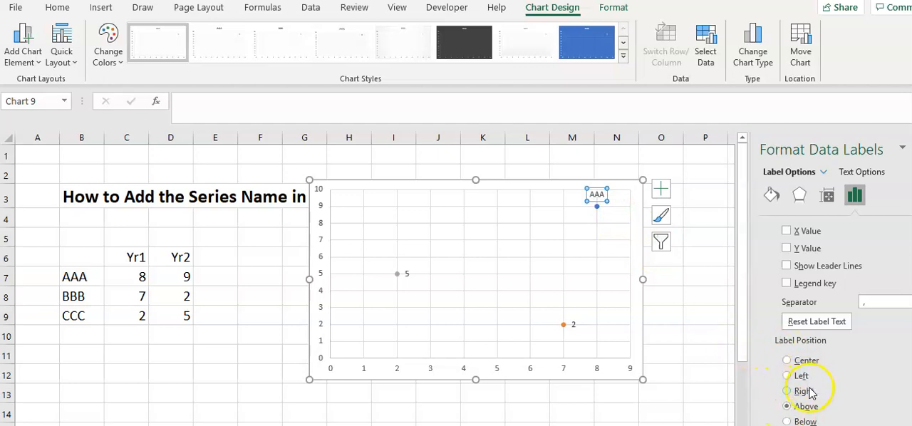
{"action": "mouse_move", "coordinate": [665, 337]}
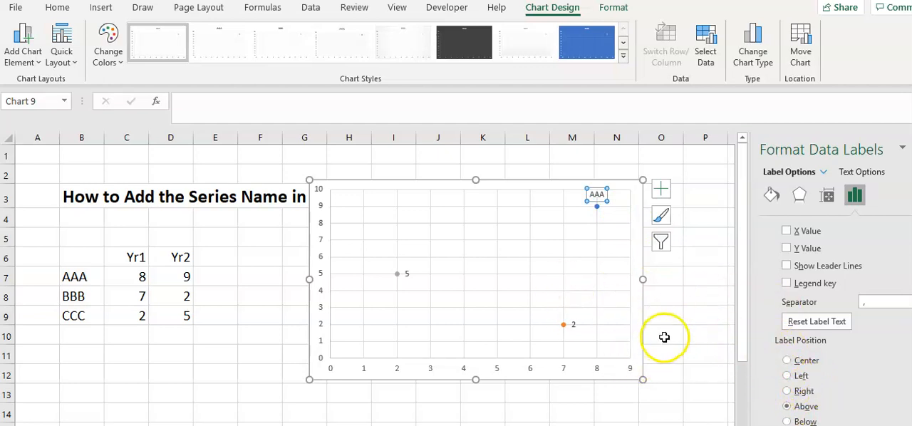
{"action": "mouse_move", "coordinate": [710, 295]}
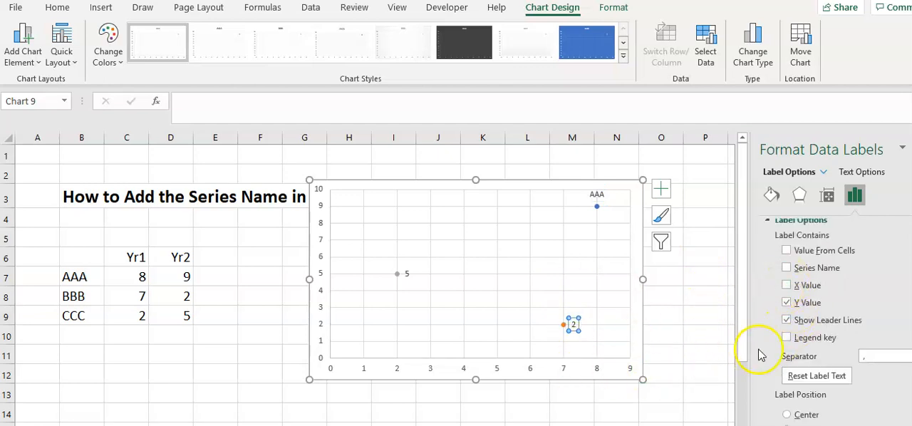
{"action": "left_click", "coordinate": [787, 302]}
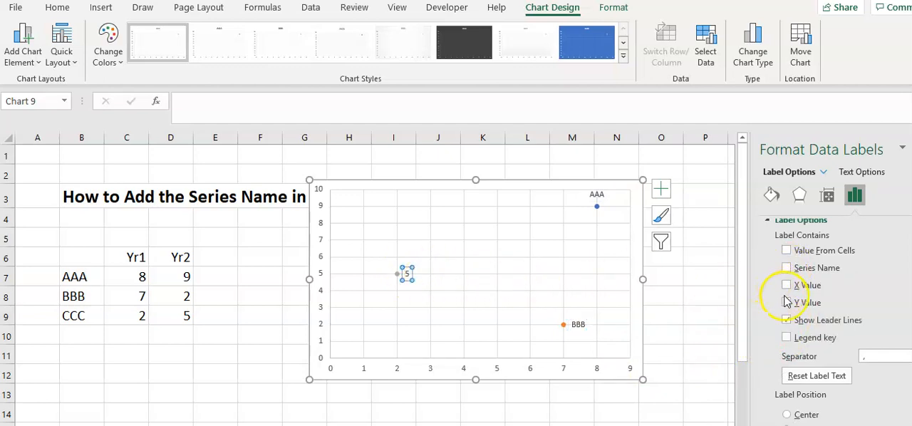
{"action": "left_click", "coordinate": [787, 268]}
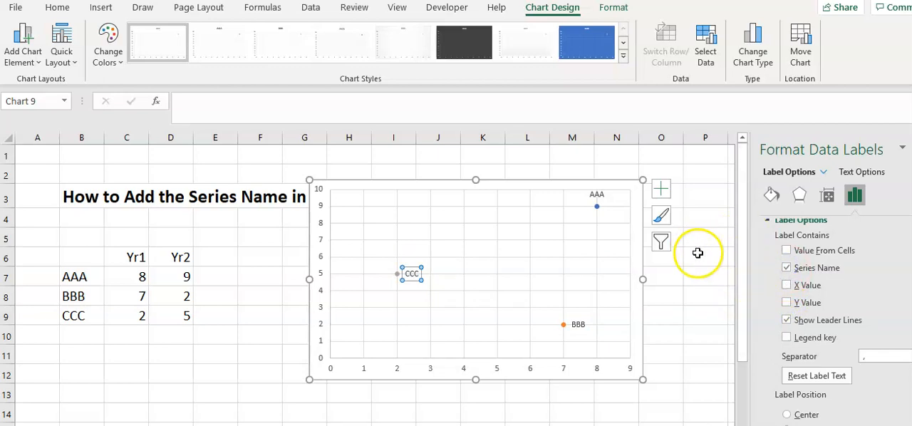
{"action": "mouse_move", "coordinate": [794, 187]}
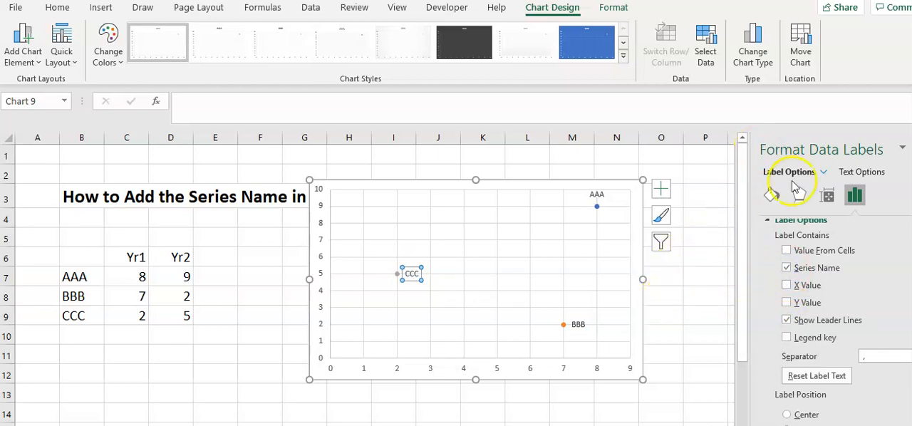